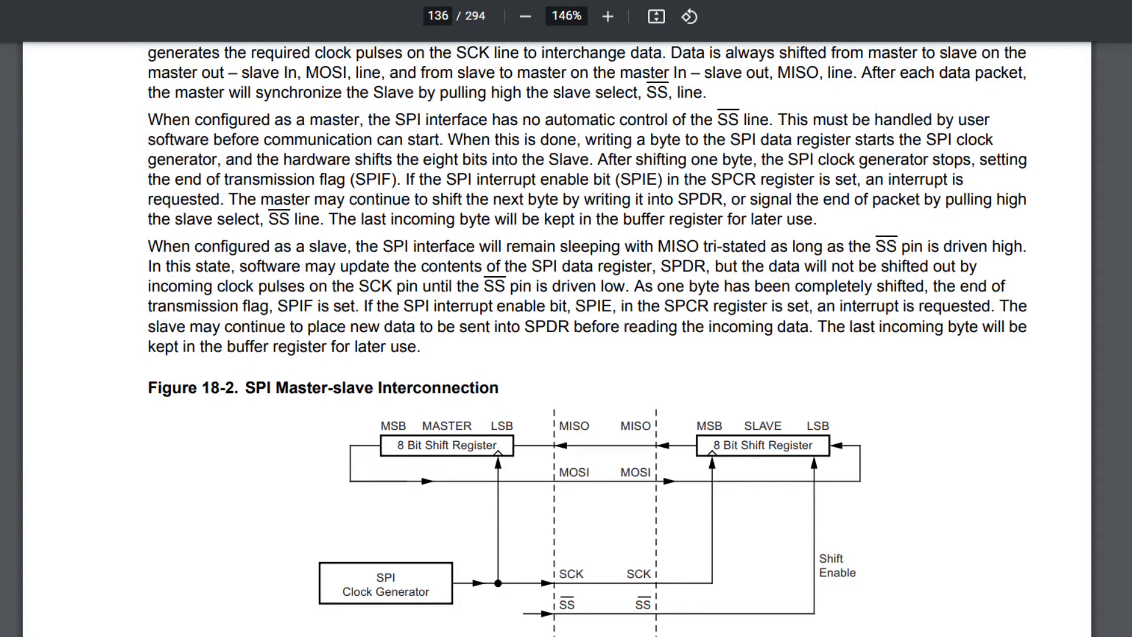
Scroll the datasheet down to the SPCR bit descriptions, Bit 7 SPIE through Bit 3 CPOL.
left_click_drag(433, 210, 490, 126)
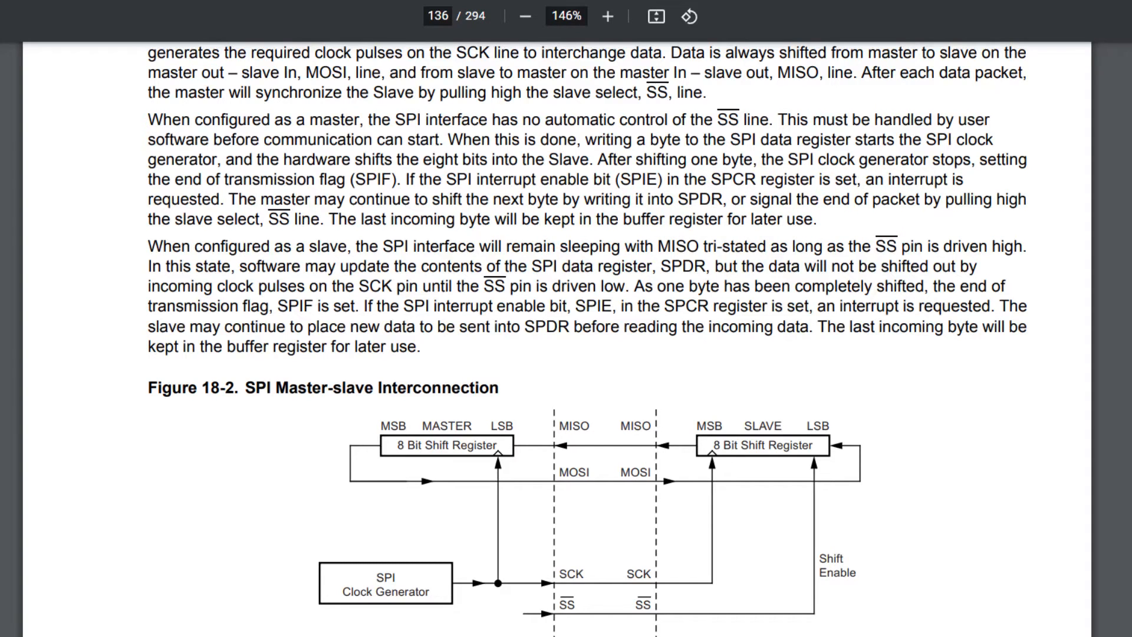
scroll("down", 3)
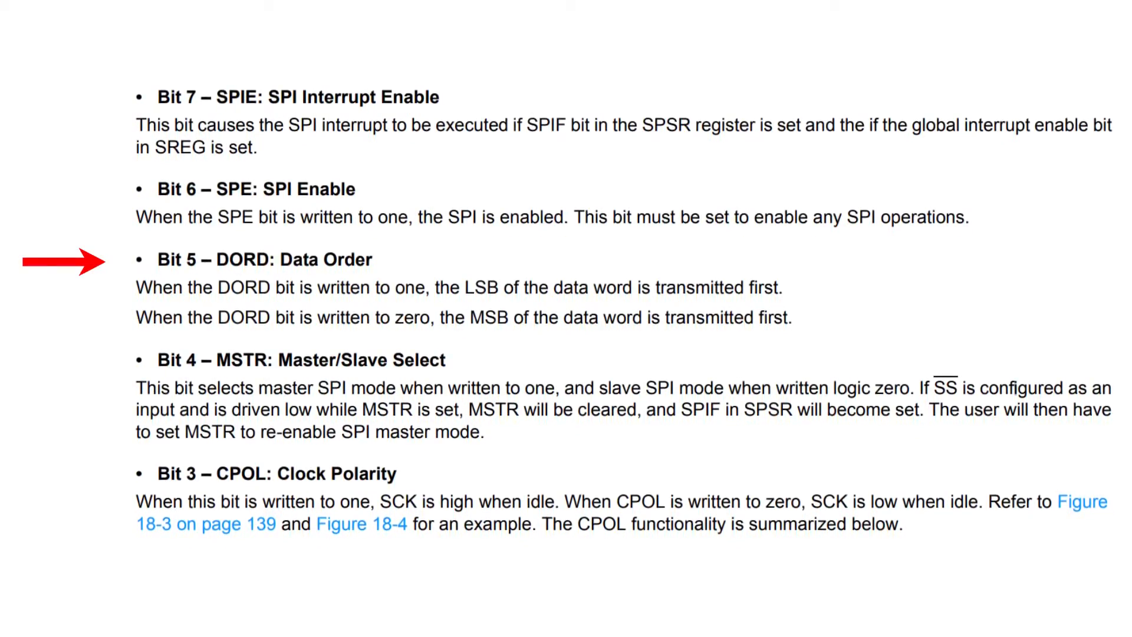